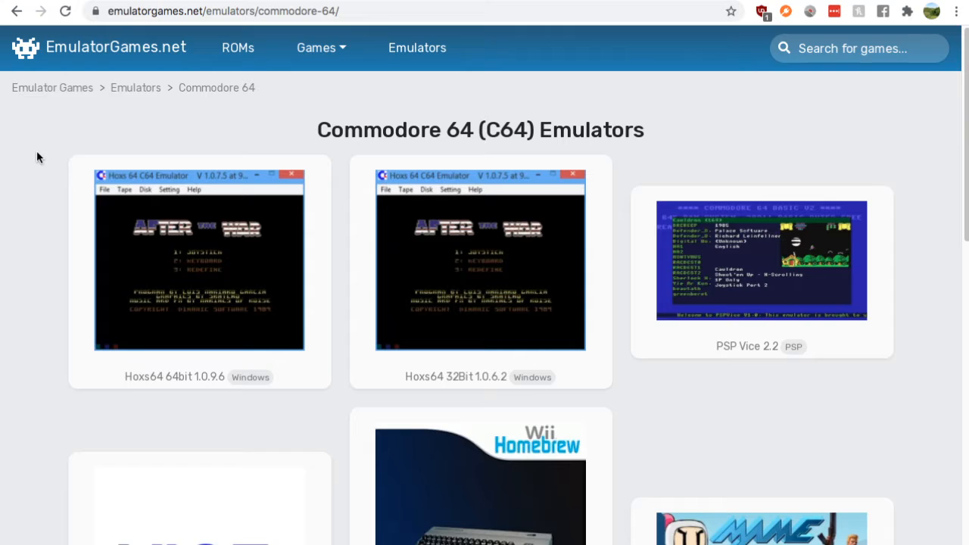
View the Hoxs64 64bit 1.0.9.6 page, then open the Hoxs64 32Bit 1.0.6.2 page
scroll("down", 3)
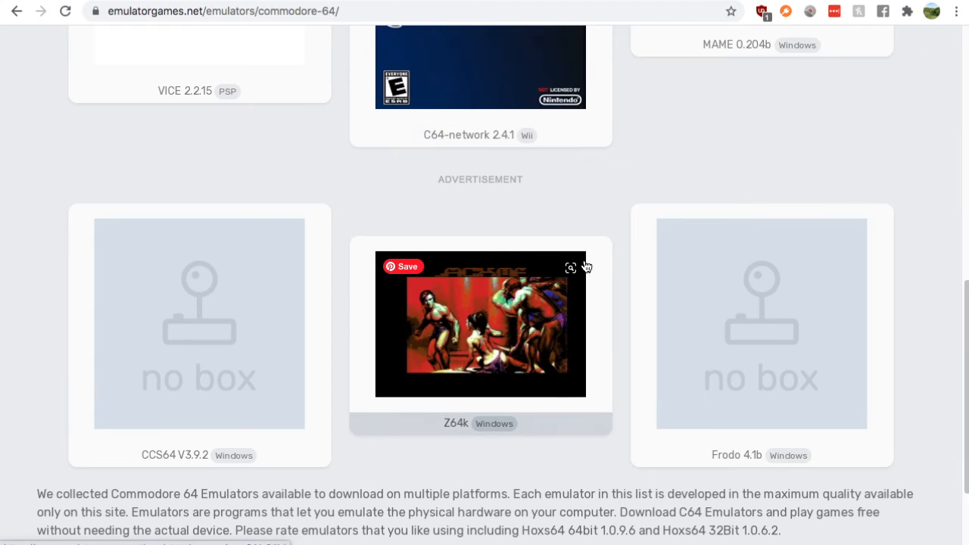
scroll("up", 3)
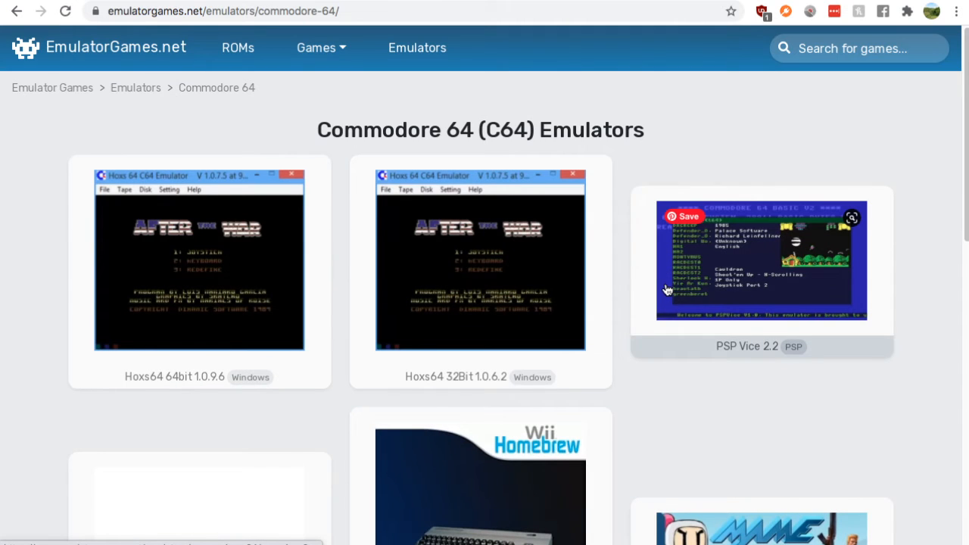
mouse_move(162, 302)
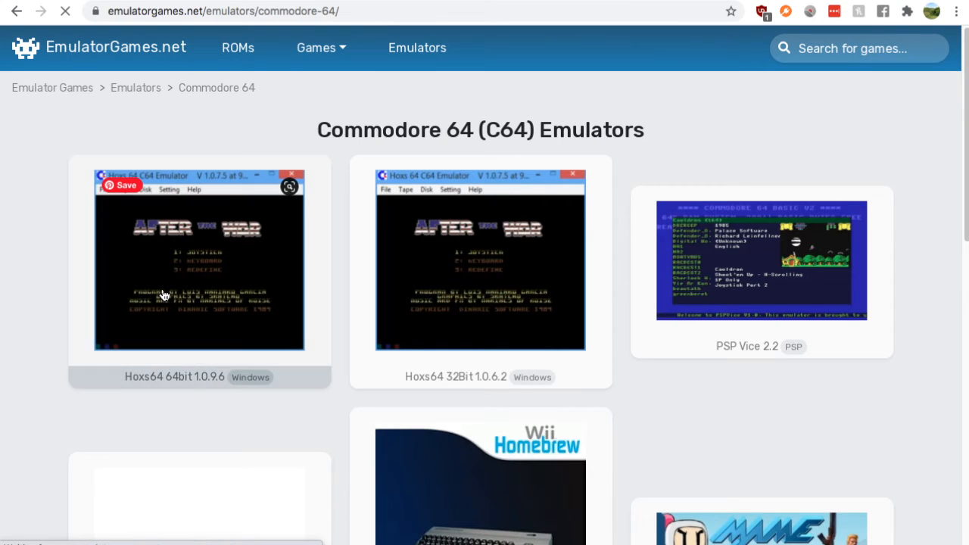
left_click(199, 257)
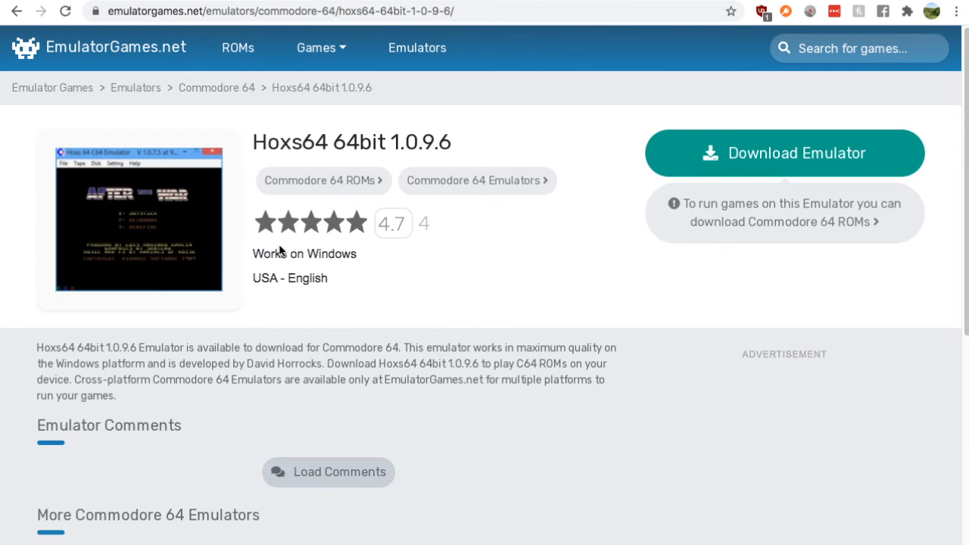
left_click(217, 87)
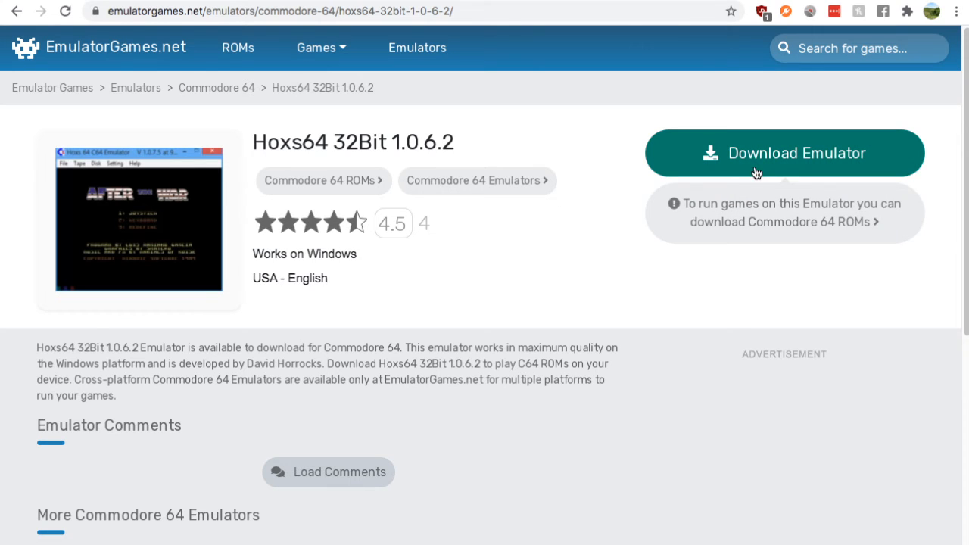
mouse_move(760, 165)
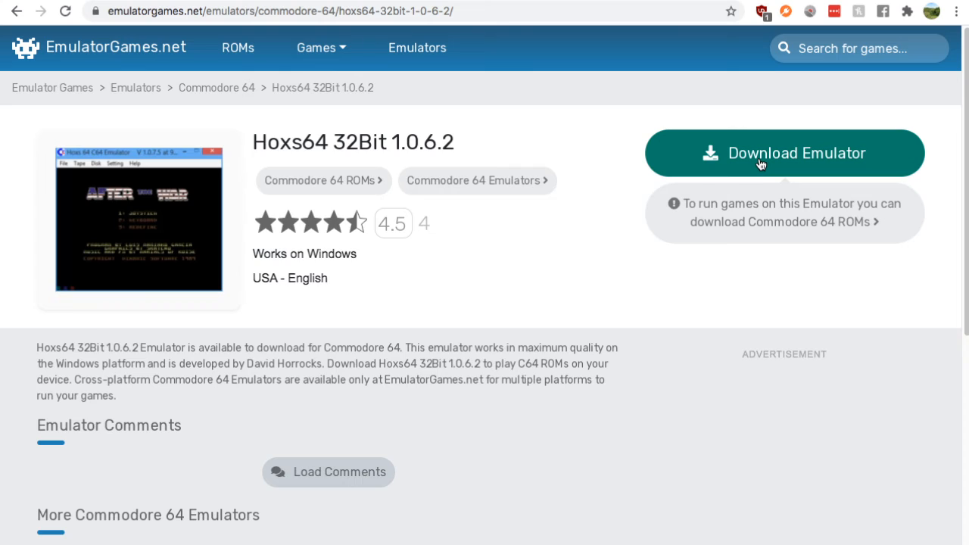